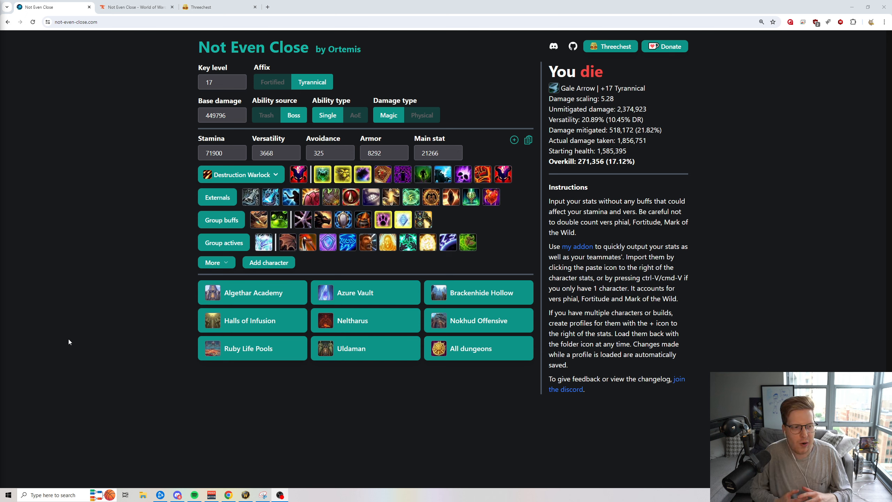
mouse_move(84, 336)
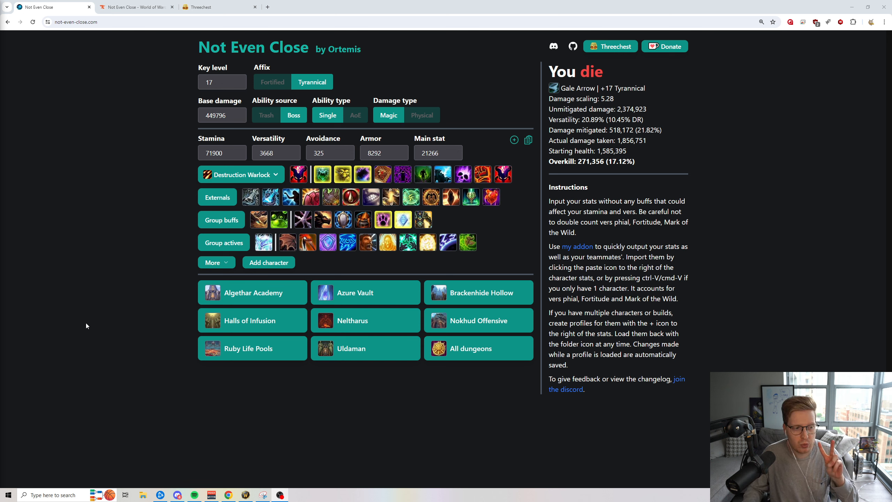
mouse_move(120, 203)
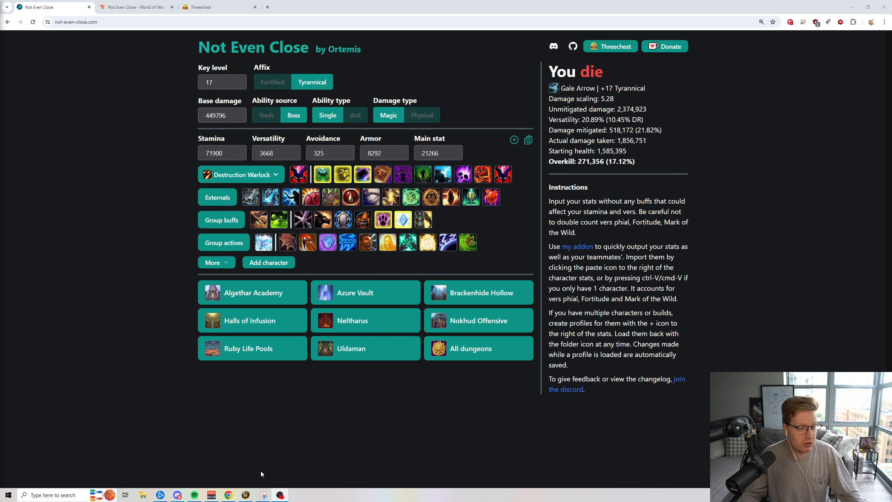
mouse_move(123, 261)
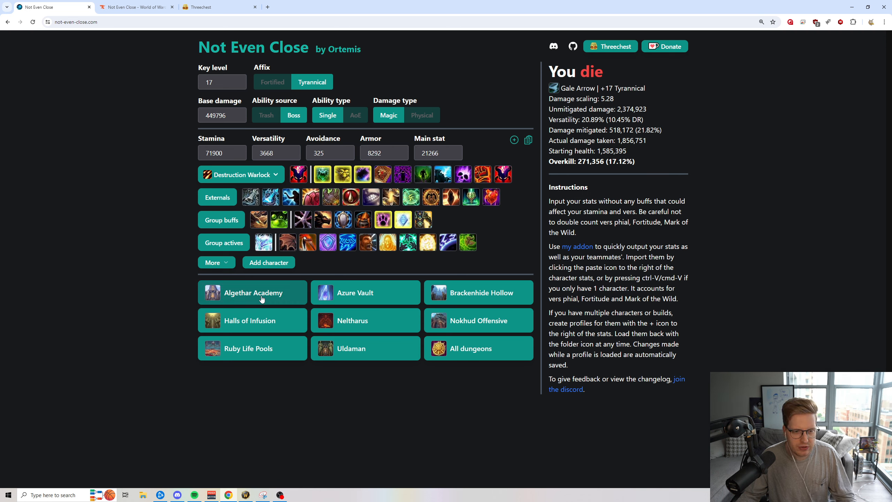
- List Algethar Academy's abilities and view Deafening Screech 5: 1,189,751 overkill (75.04%)
click(252, 293)
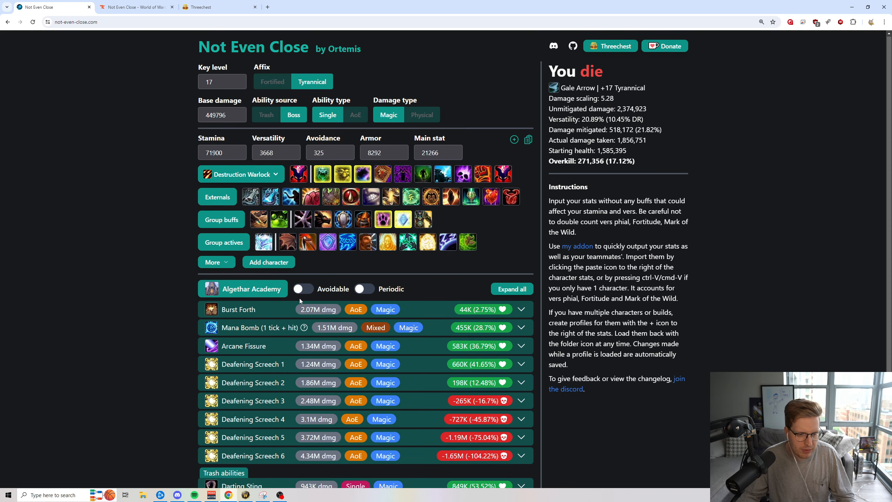
scroll(down, 3)
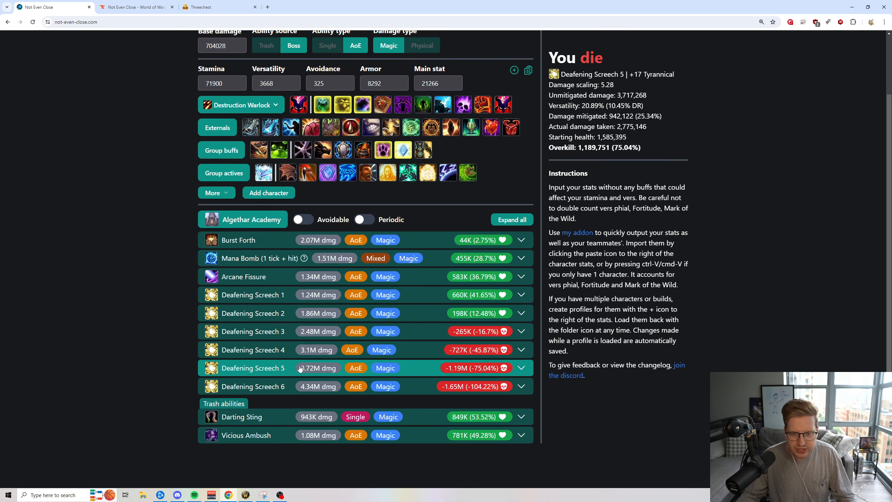
scroll(up, 3)
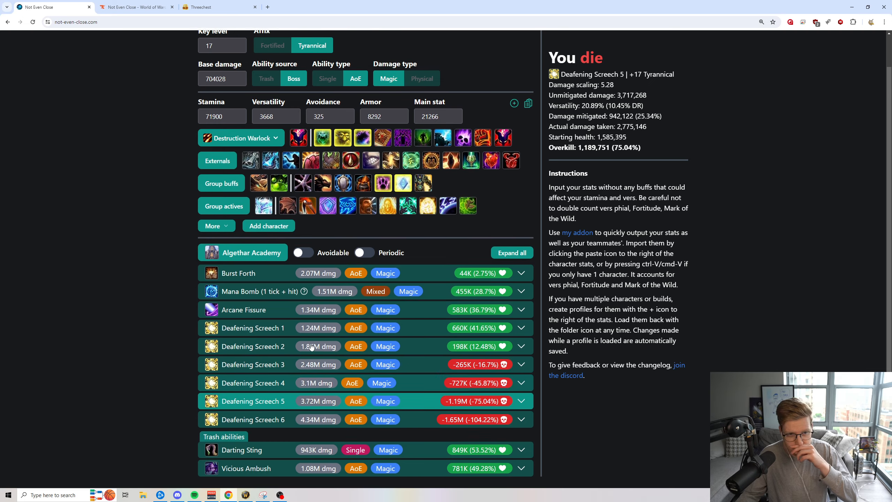
scroll(up, 3)
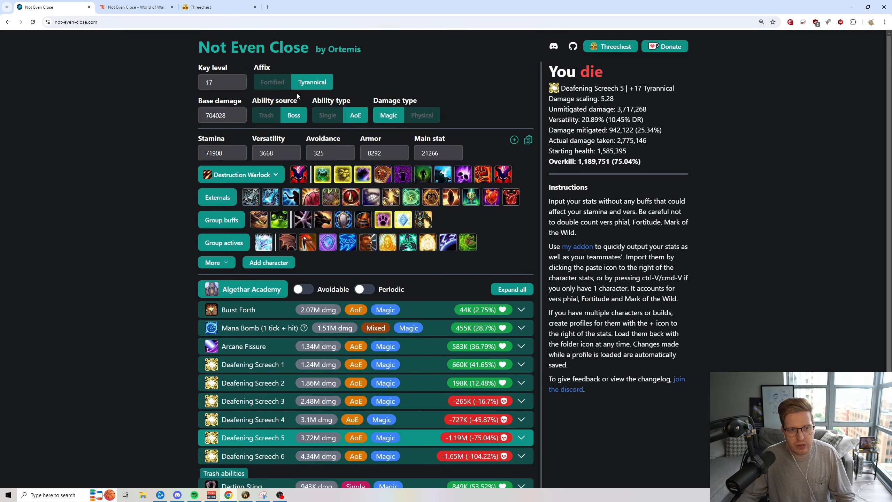
mouse_move(438, 419)
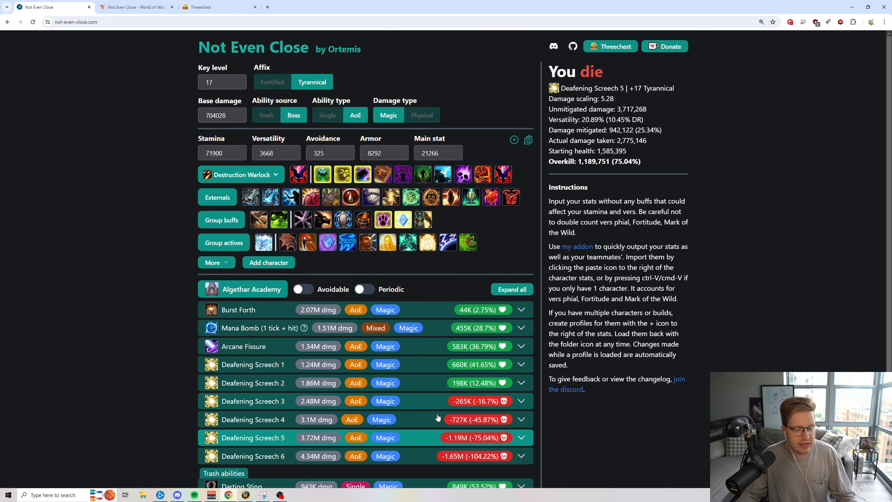
mouse_move(135, 7)
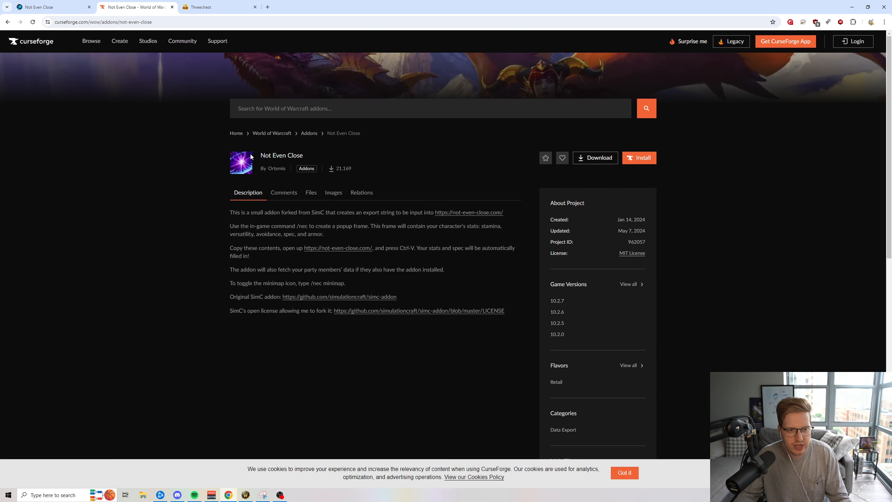
mouse_move(289, 171)
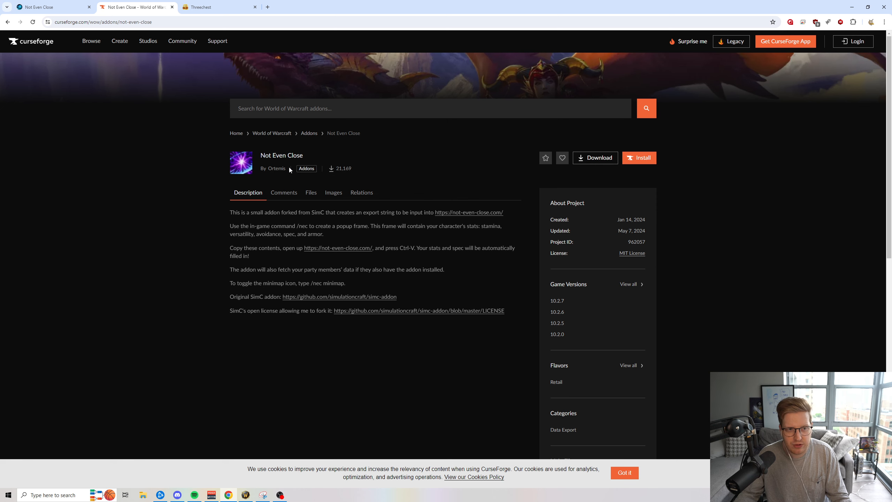
mouse_move(295, 210)
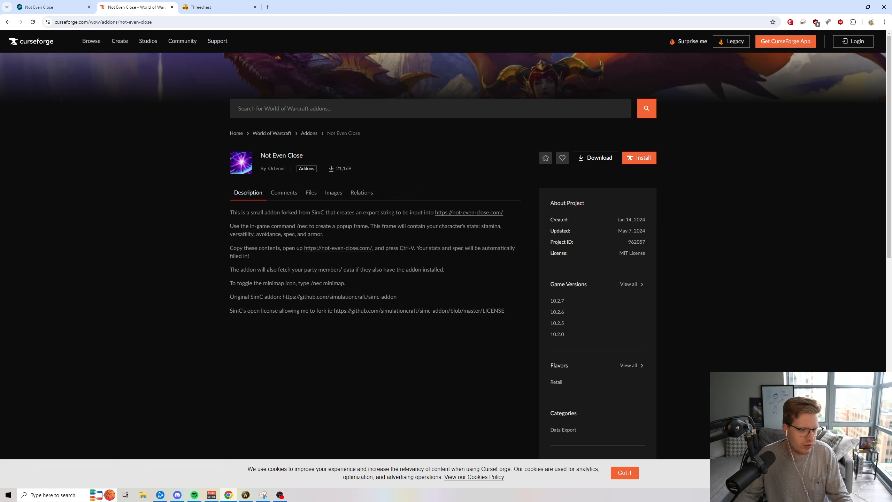
mouse_move(294, 207)
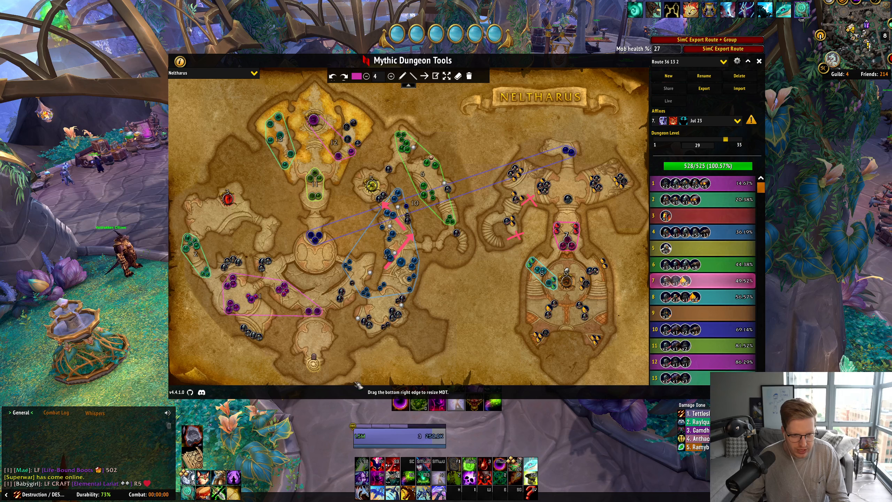
- Return to the +17 Tyrannical Destruction Warlock results in Not Even Close
click(760, 61)
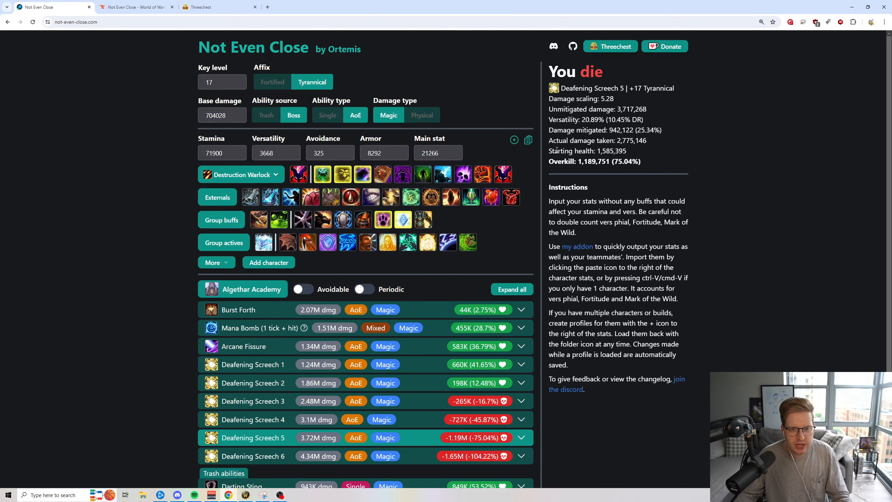
- Paste the exported character stats and remove the Dark Pact absorb from the results
click(527, 140)
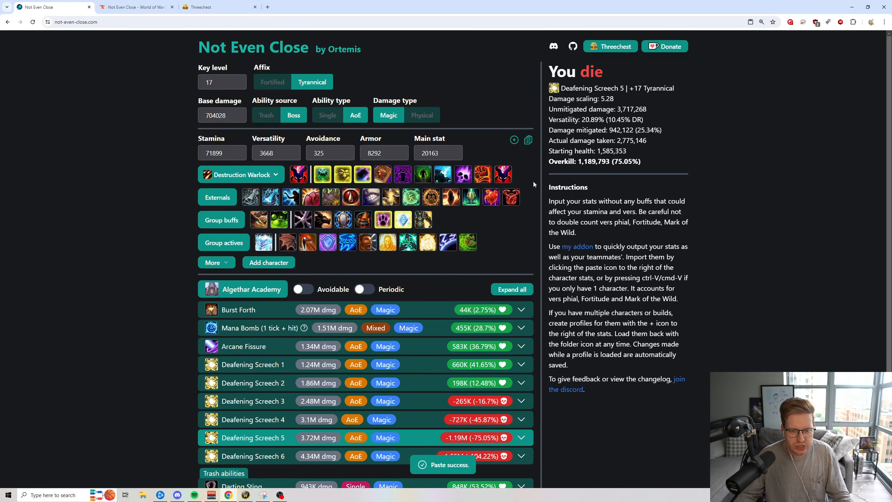
mouse_move(517, 222)
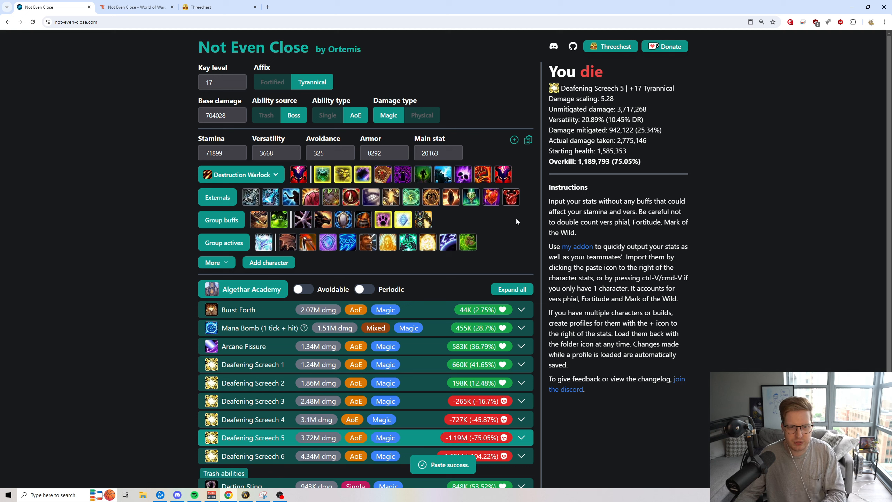
mouse_move(584, 179)
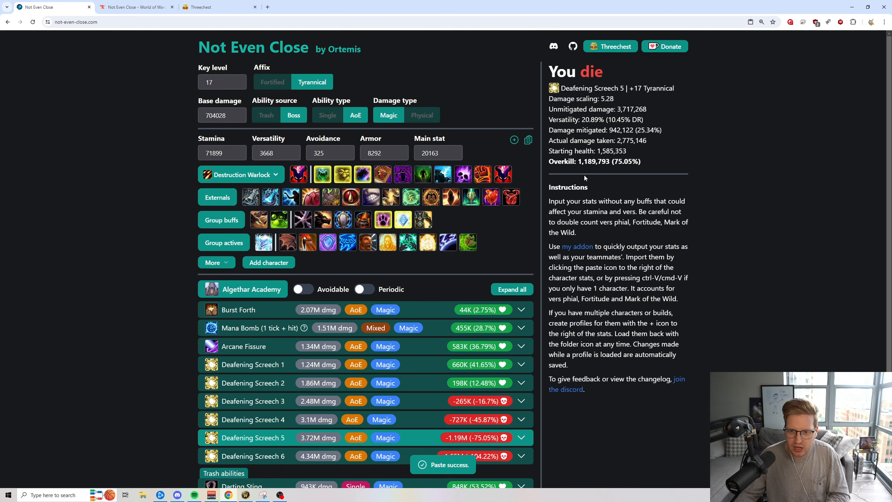
mouse_move(423, 220)
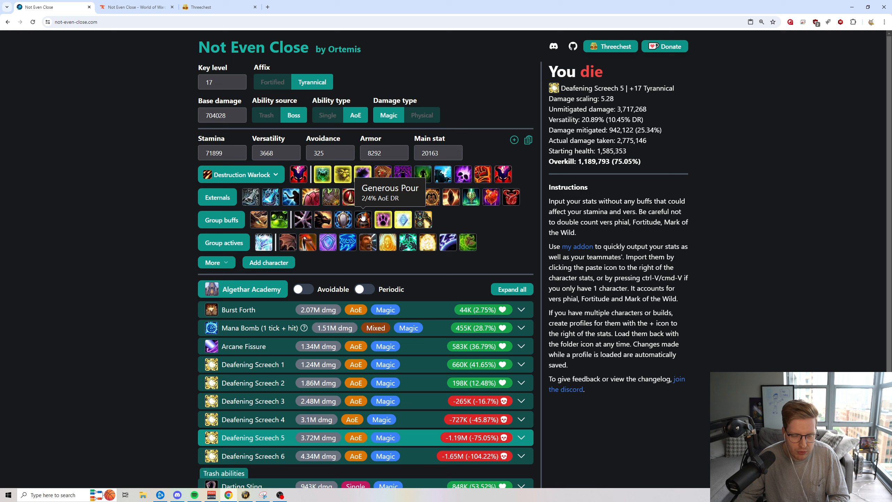
mouse_move(404, 221)
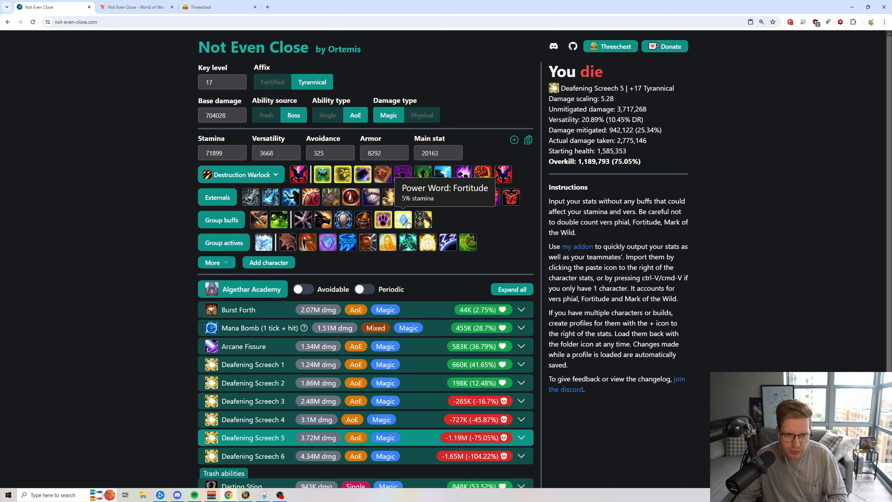
mouse_move(251, 197)
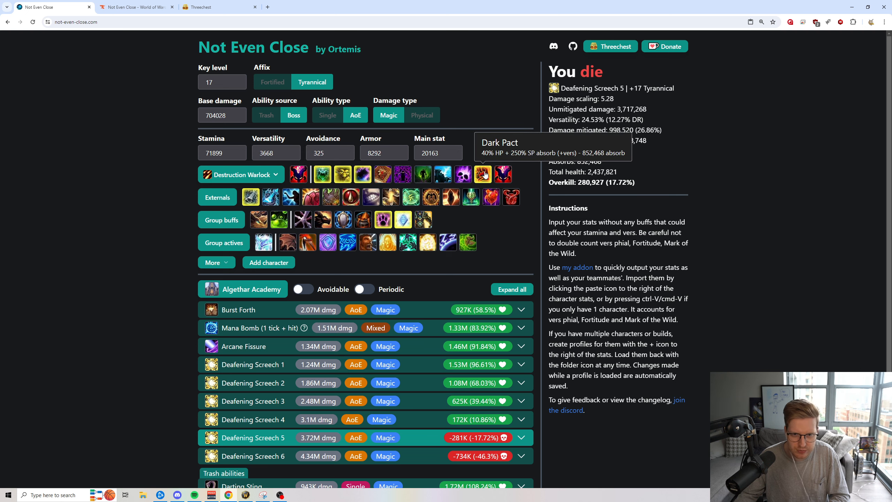
click(465, 175)
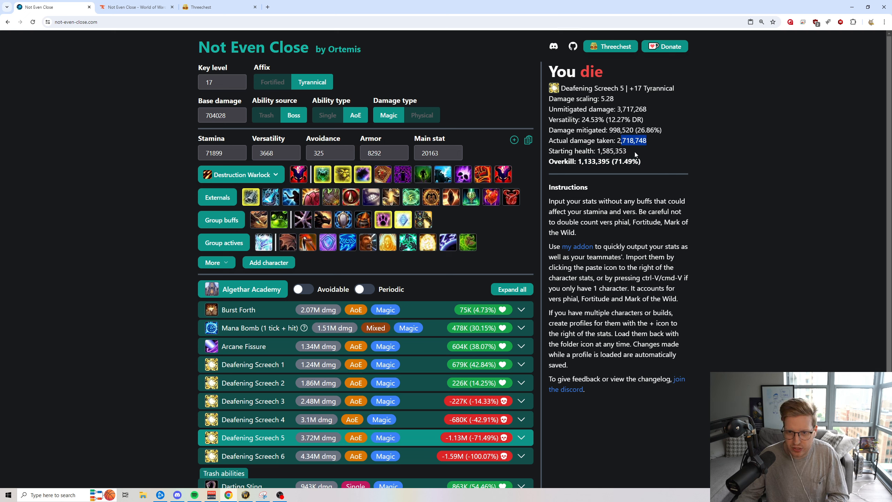
mouse_move(470, 198)
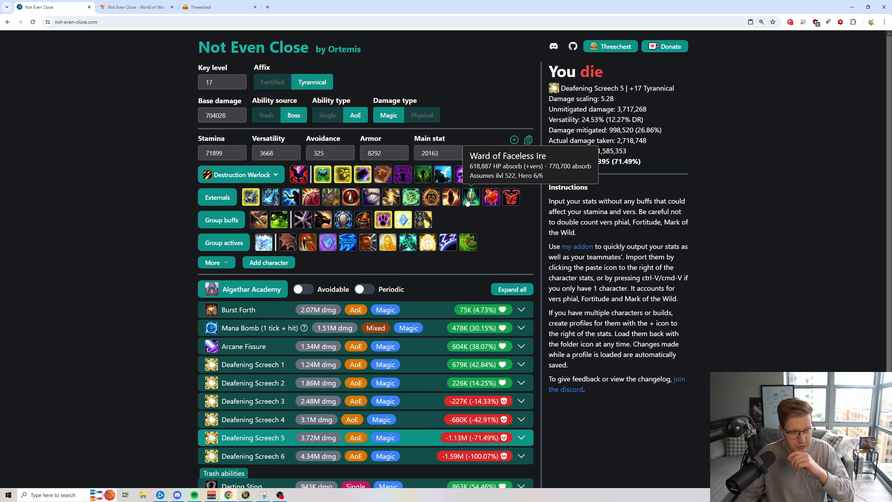
mouse_move(383, 174)
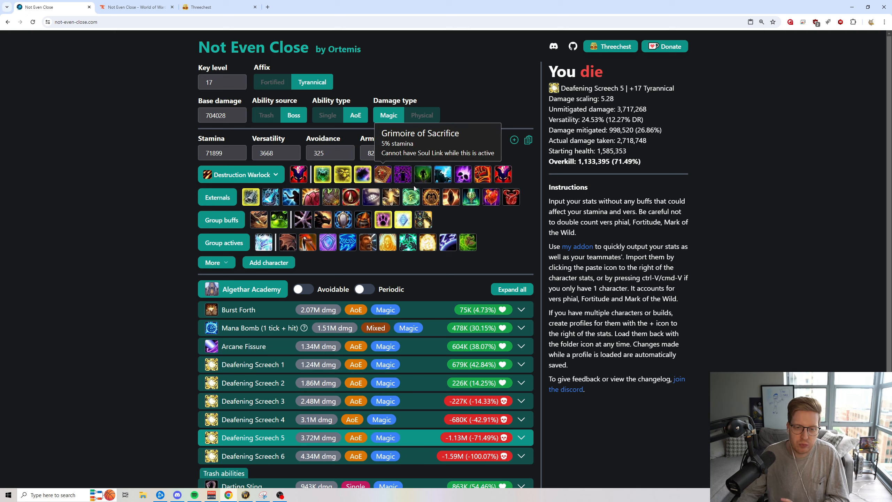
mouse_move(448, 242)
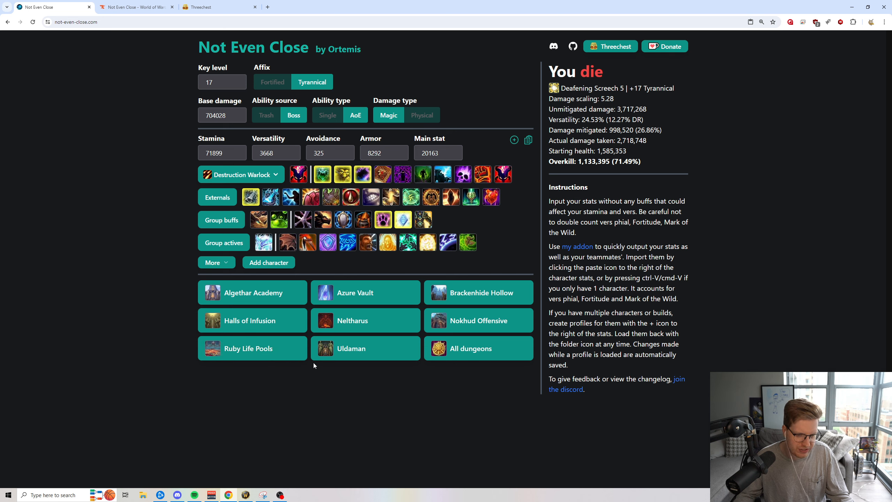
- View Gale Arrow's death breakdown (324,615 overkill, 20.48%) and bring up the dungeon list
click(476, 321)
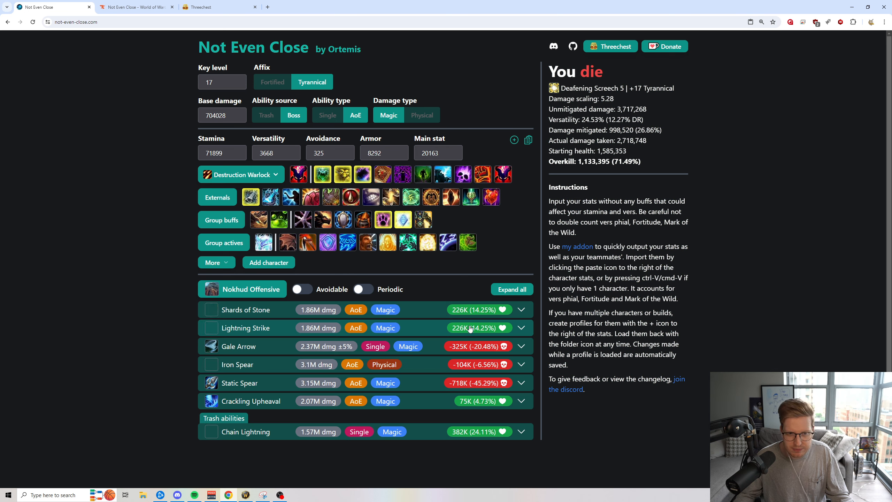
click(239, 346)
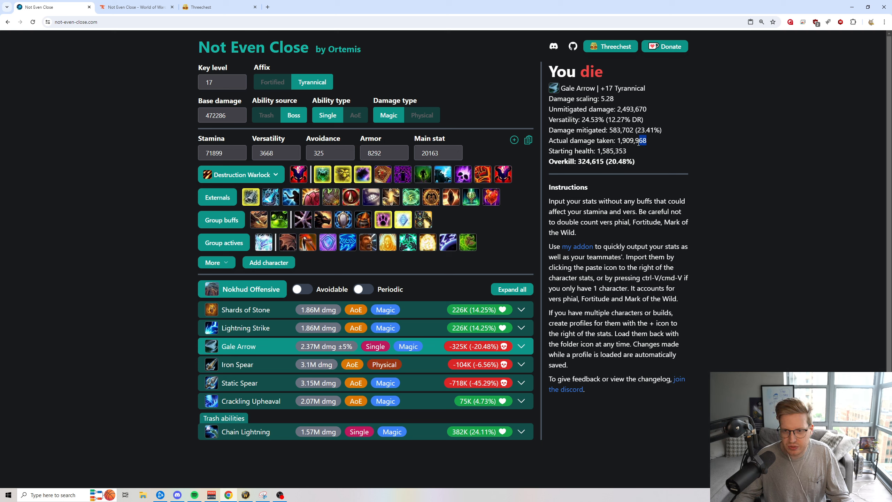
double_click(631, 141)
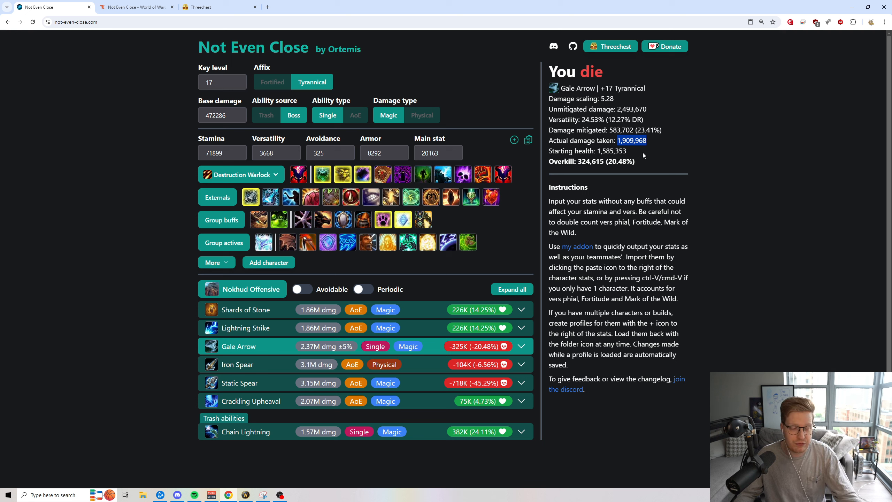
mouse_move(788, 213)
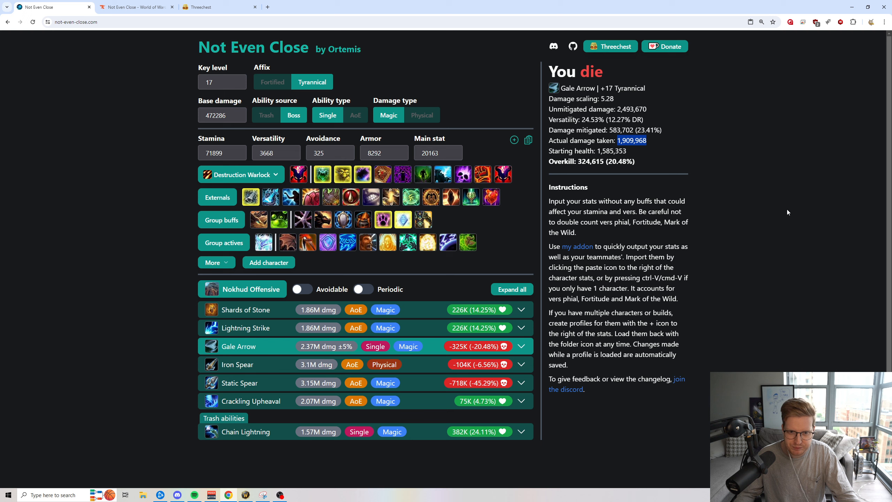
mouse_move(696, 183)
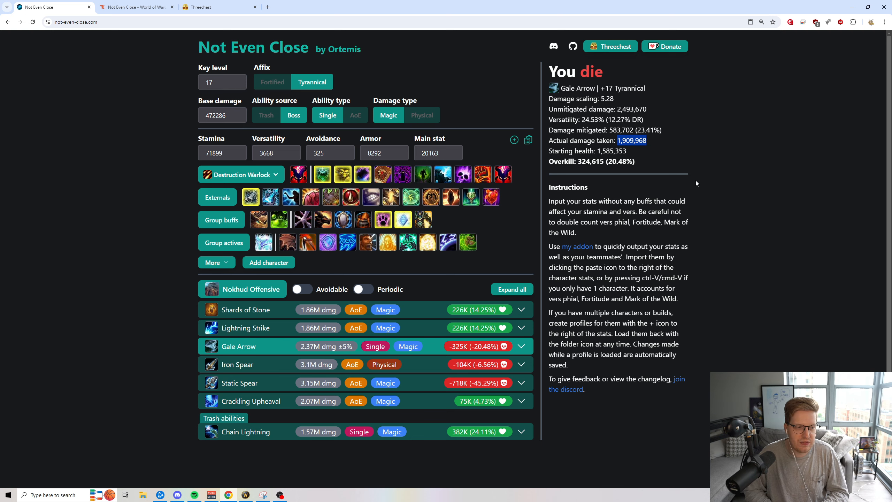
mouse_move(621, 152)
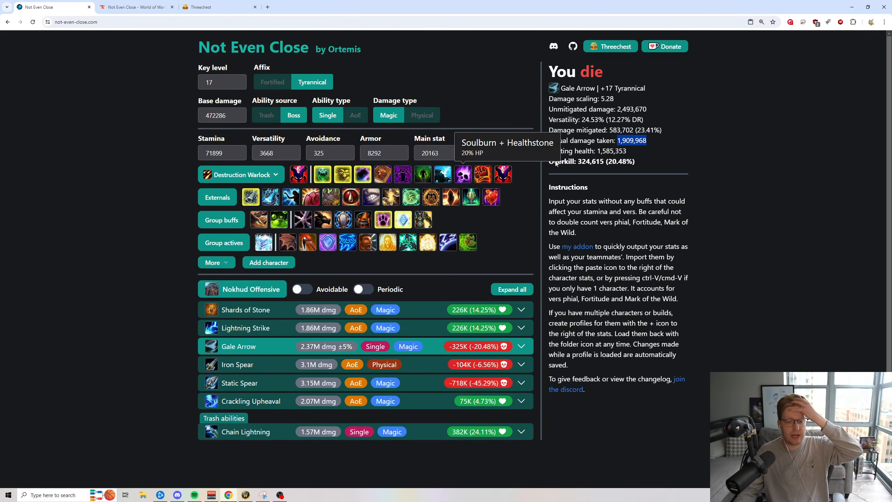
mouse_move(431, 197)
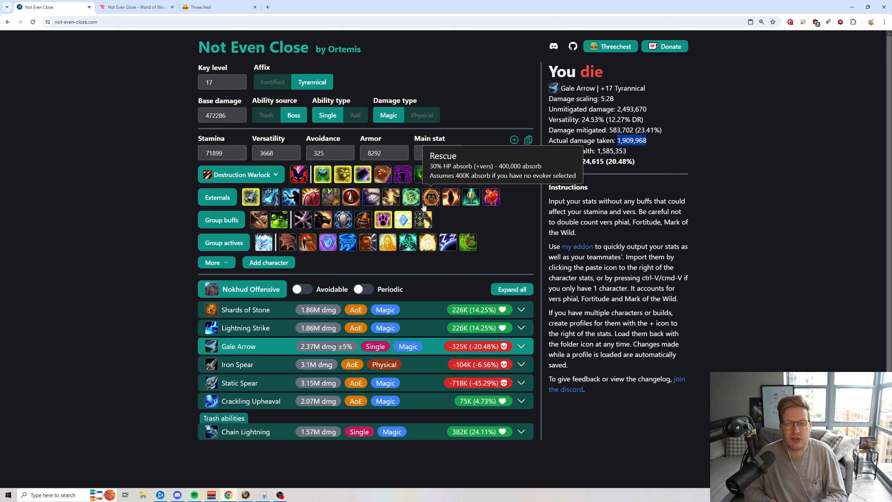
mouse_move(418, 206)
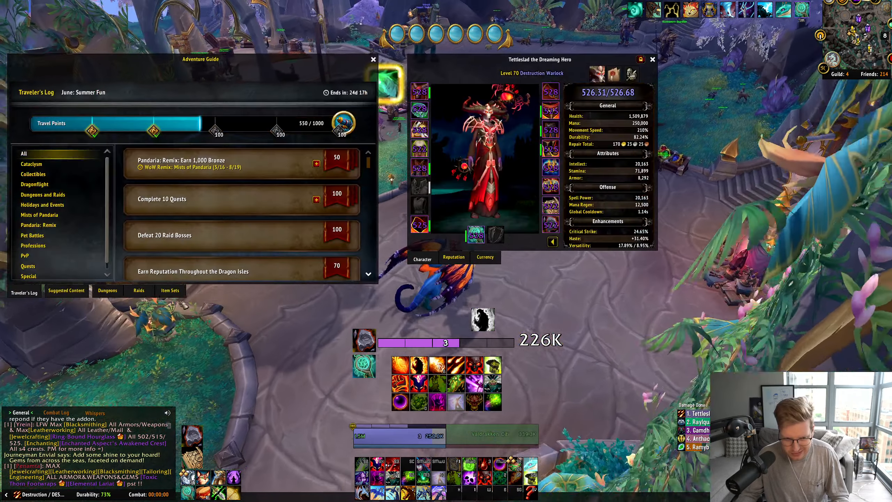
click(107, 290)
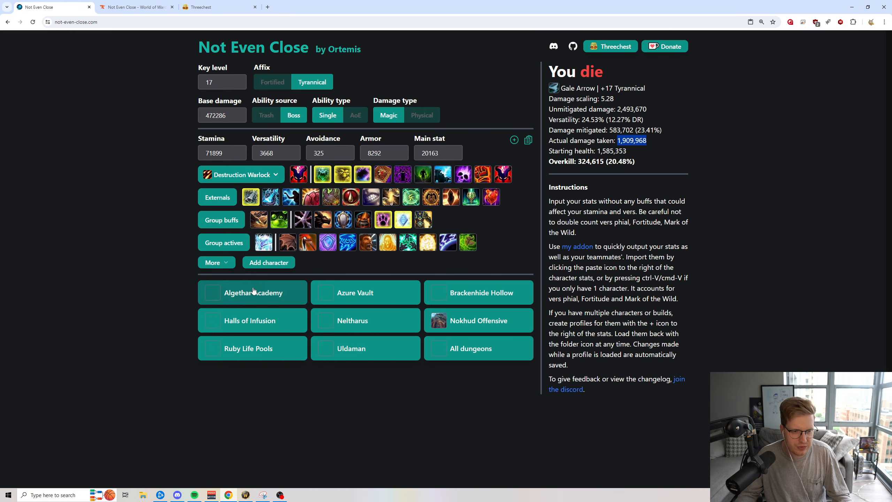
- Browse the Neltharus, Algethar Academy and Azure Vault ability lists, then switch to Threechest
click(352, 321)
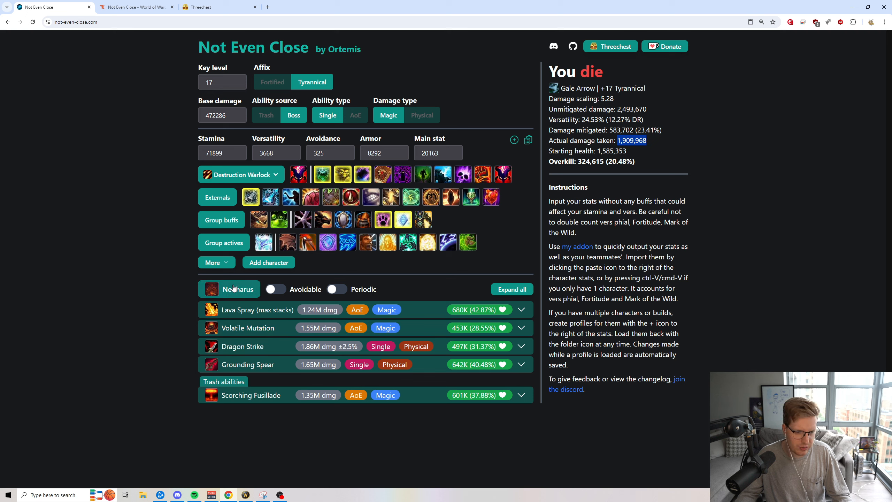
click(237, 289)
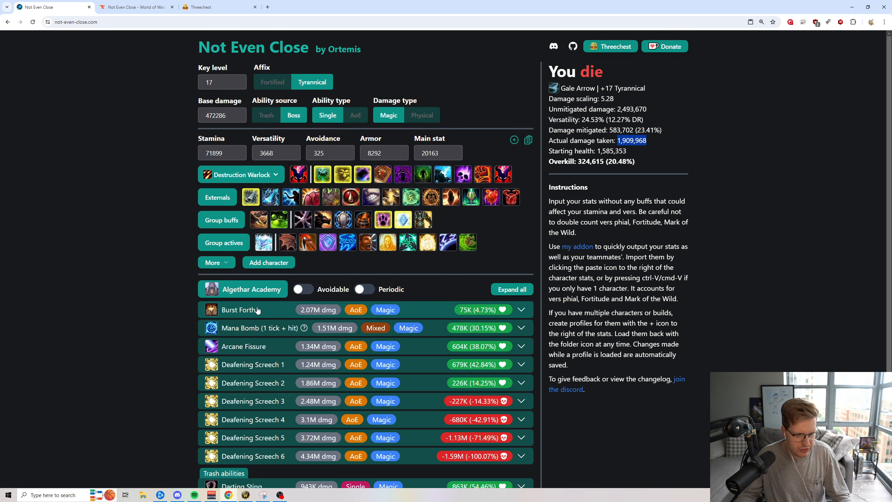
click(251, 289)
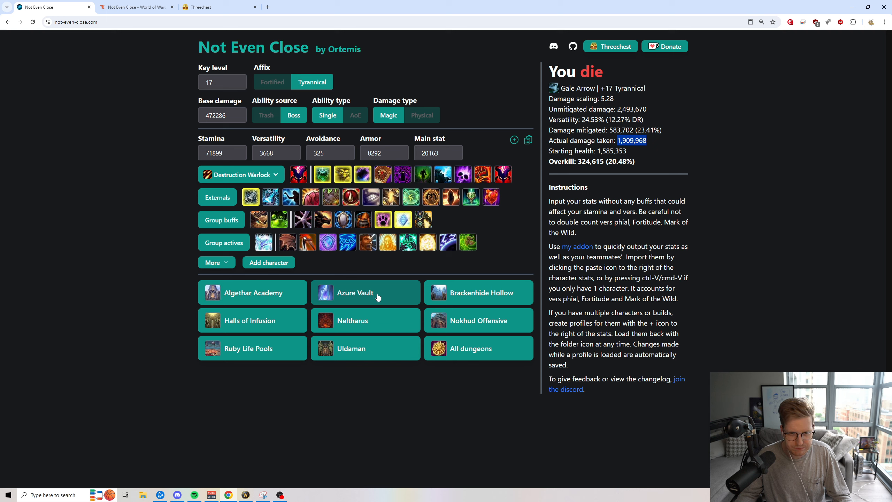
click(365, 292)
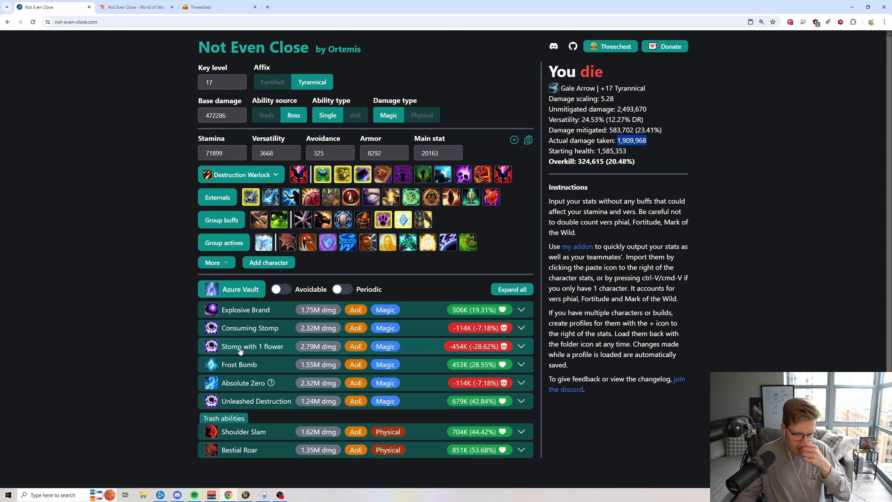
mouse_move(396, 295)
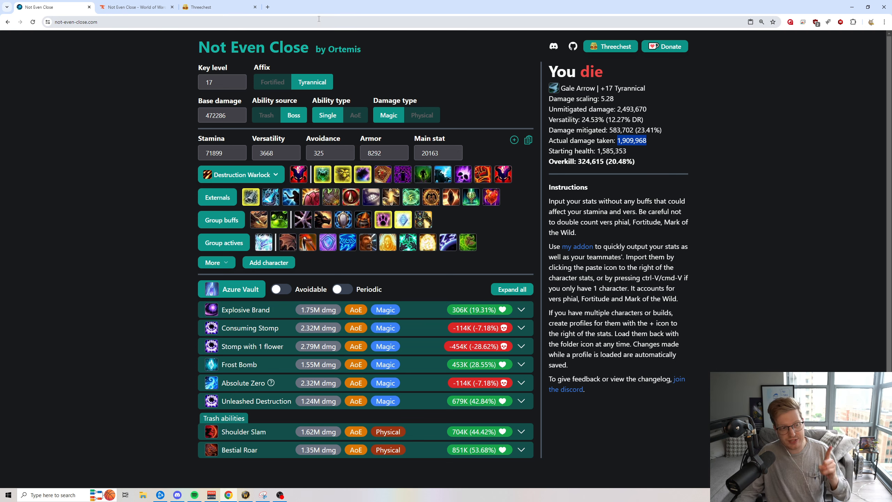
click(219, 7)
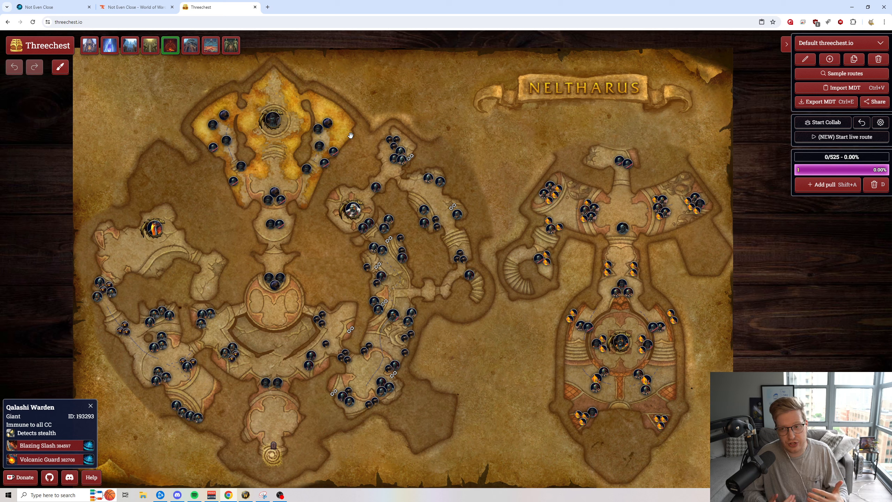
mouse_move(408, 221)
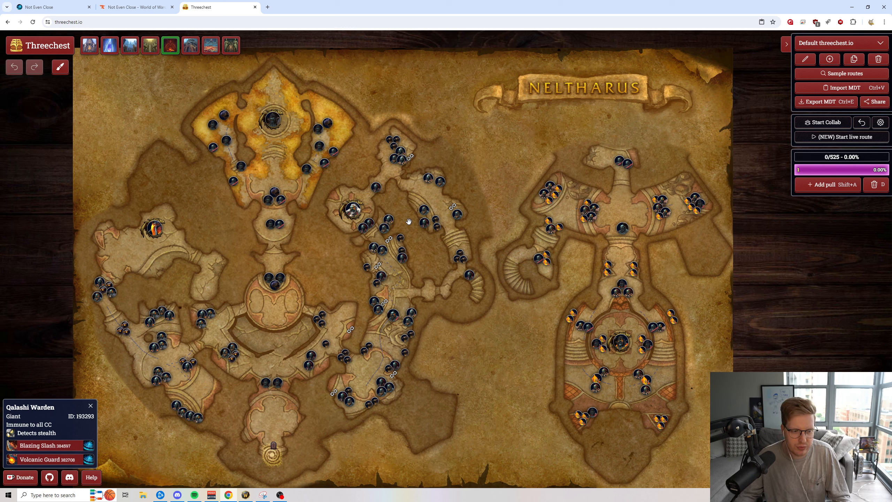
mouse_move(494, 337)
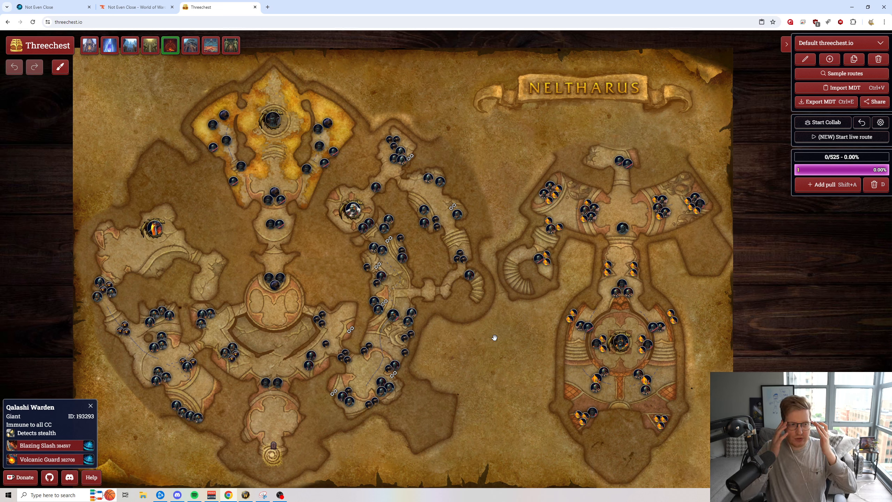
mouse_move(399, 304)
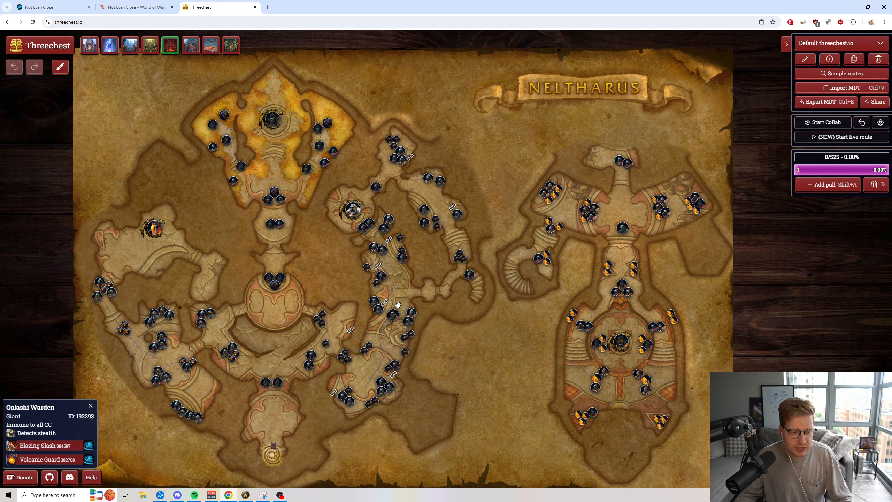
mouse_move(102, 435)
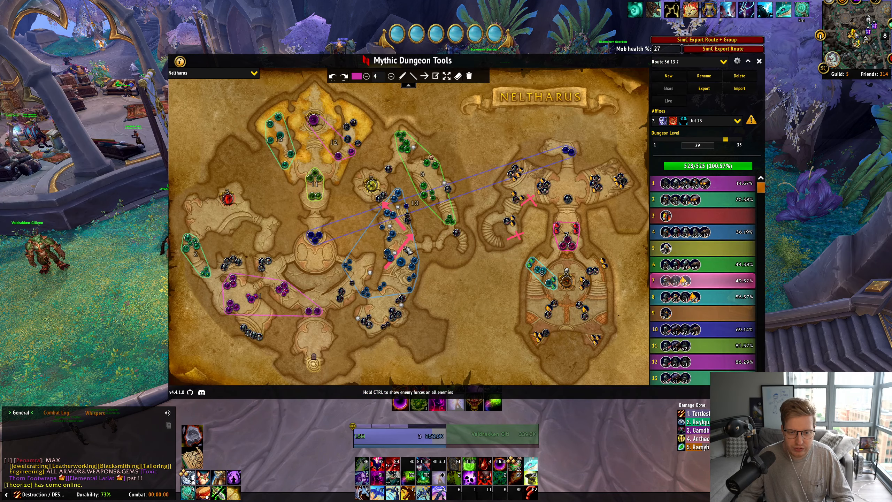
mouse_move(704, 88)
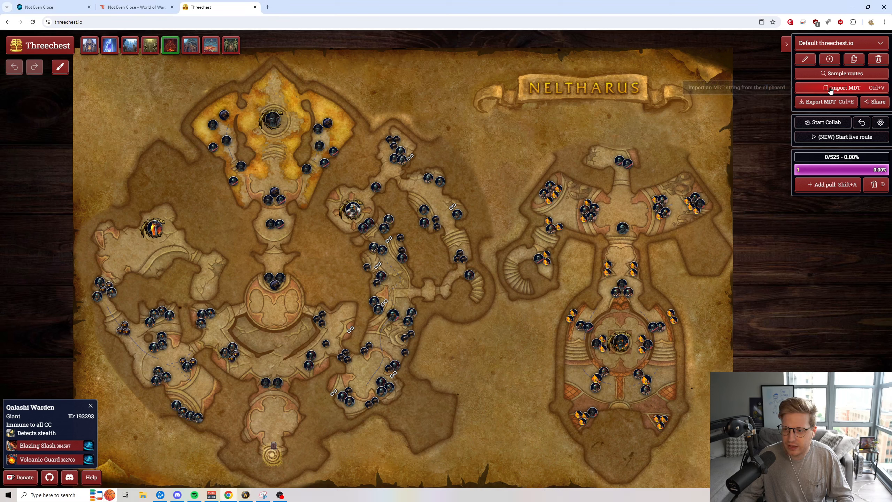
click(845, 87)
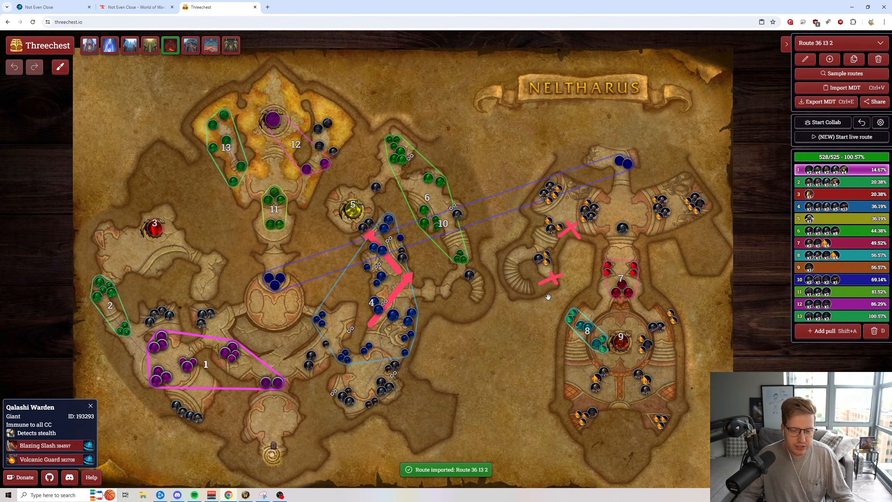
mouse_move(393, 316)
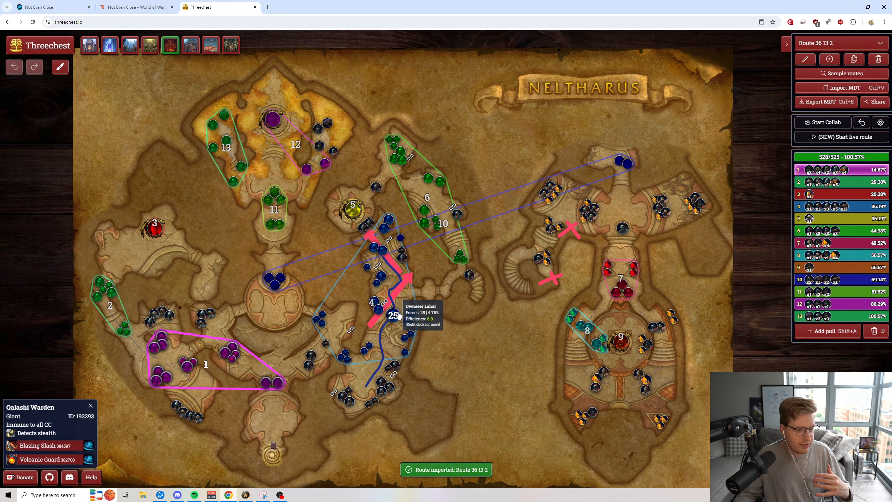
mouse_move(545, 310)
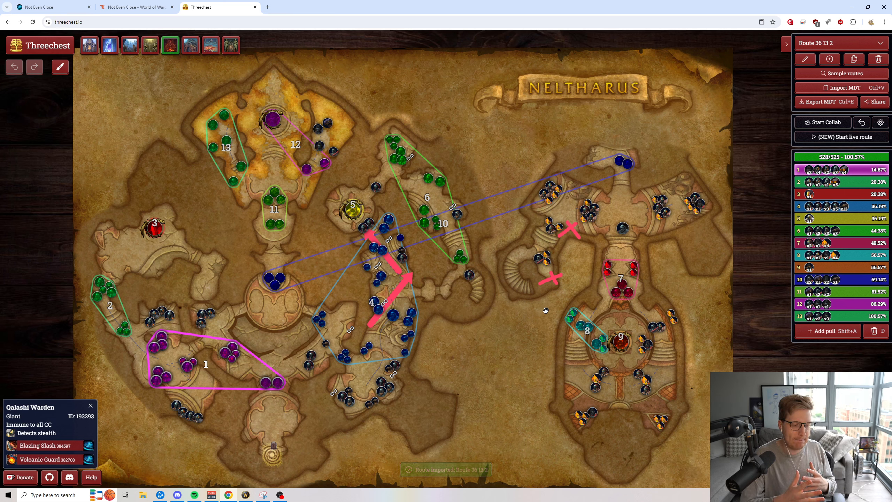
mouse_move(362, 238)
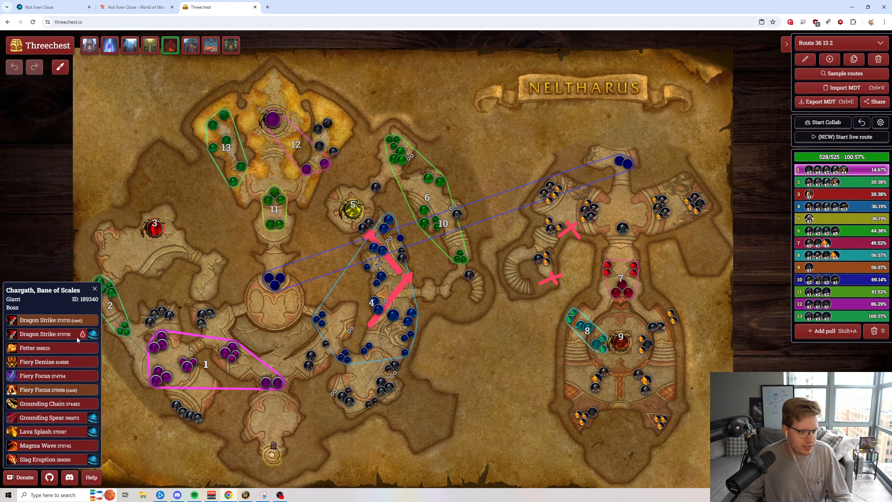
mouse_move(37, 320)
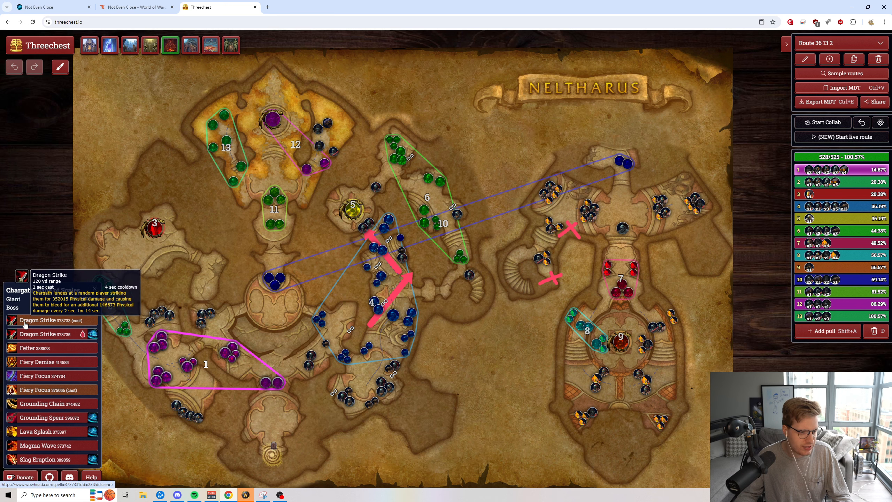
mouse_move(303, 275)
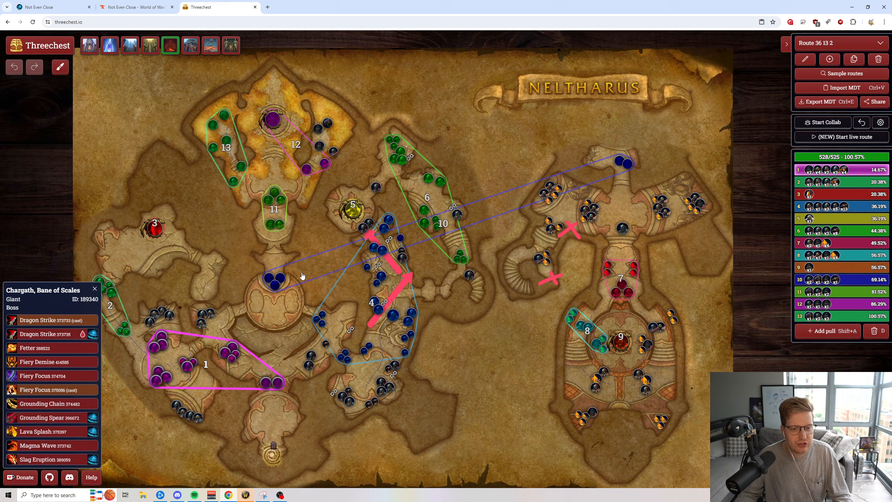
mouse_move(12, 367)
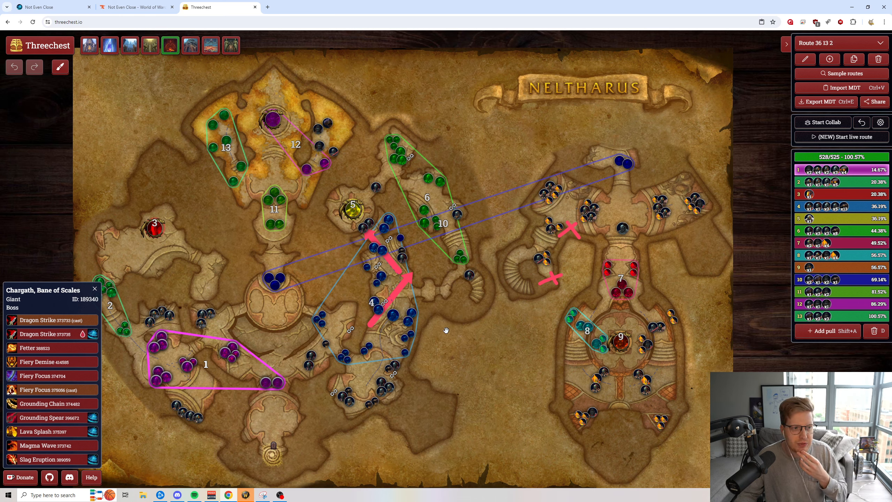
mouse_move(514, 348)
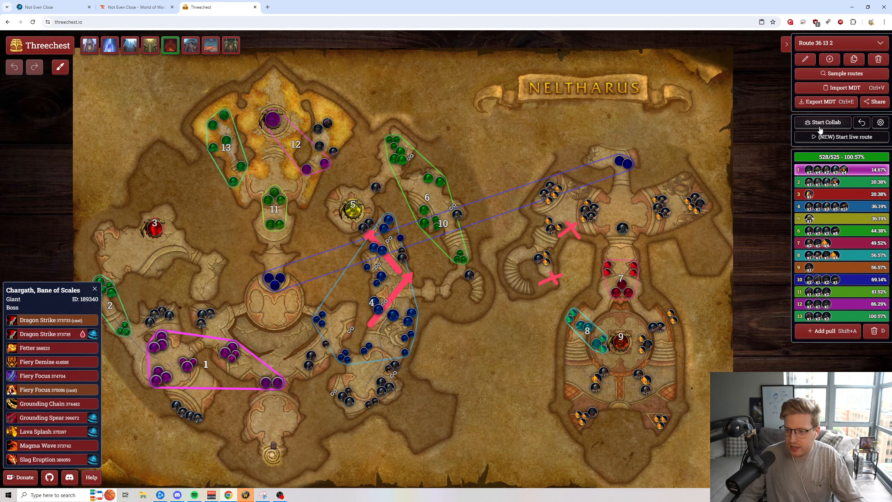
mouse_move(848, 137)
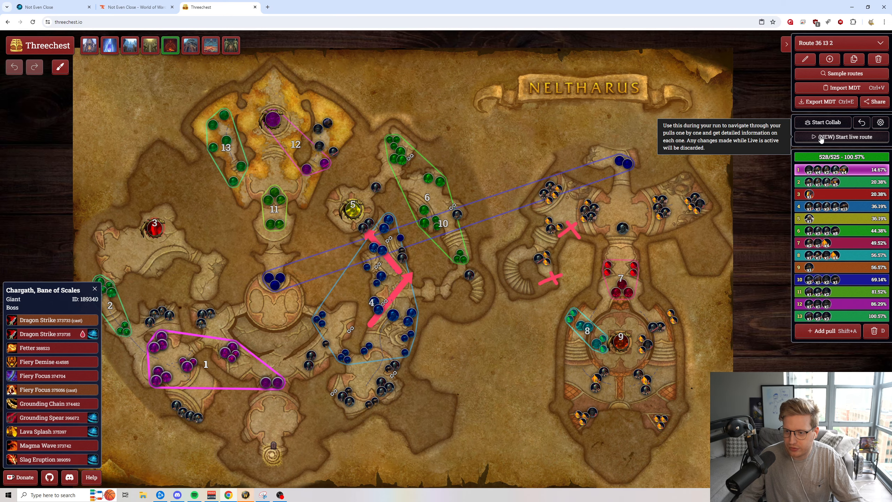
click(848, 136)
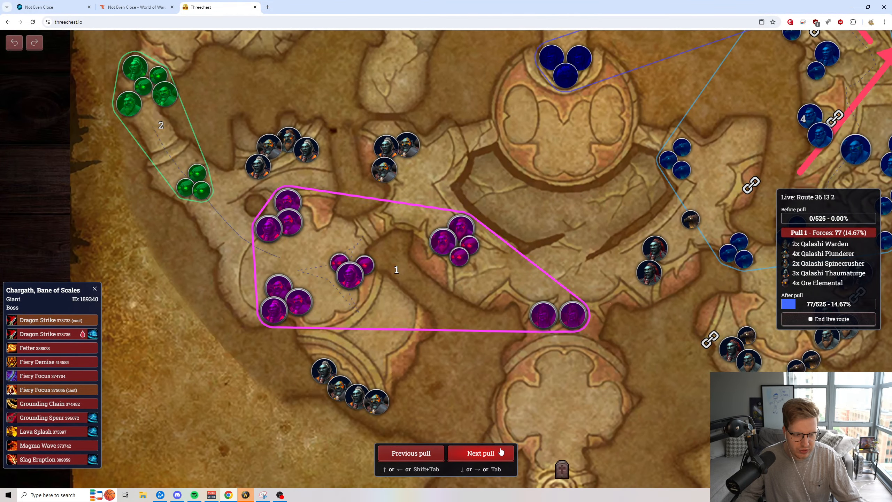
click(481, 453)
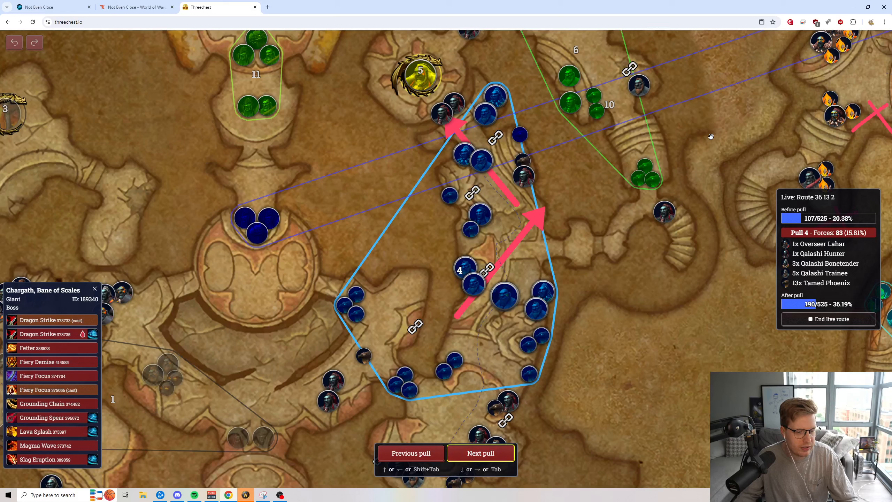
mouse_move(424, 464)
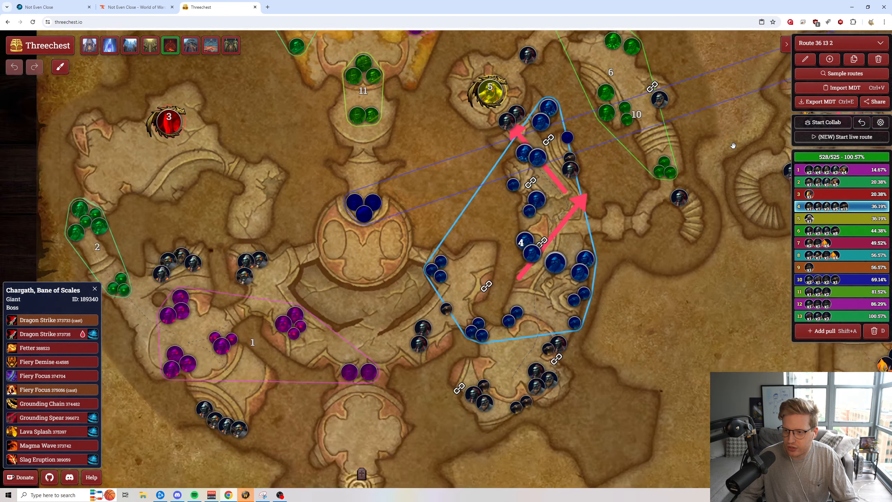
click(822, 121)
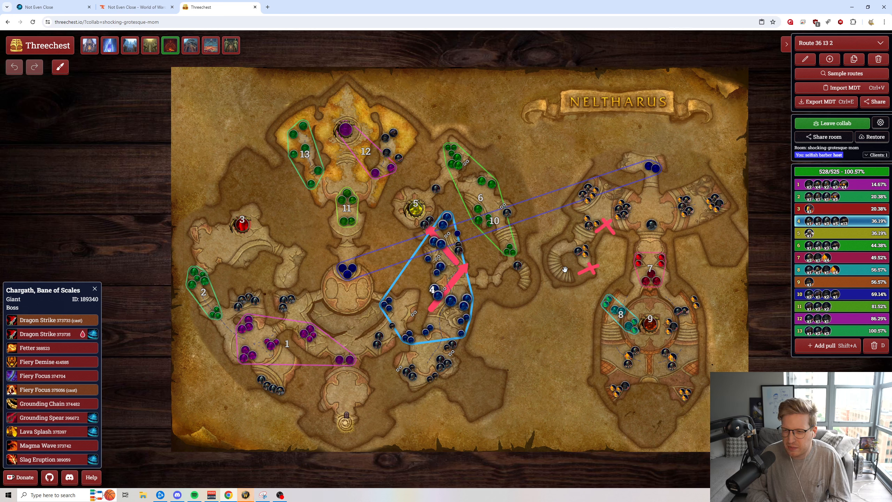
- Leave the collab session and open the sample Neltharus routes dropdown
click(831, 123)
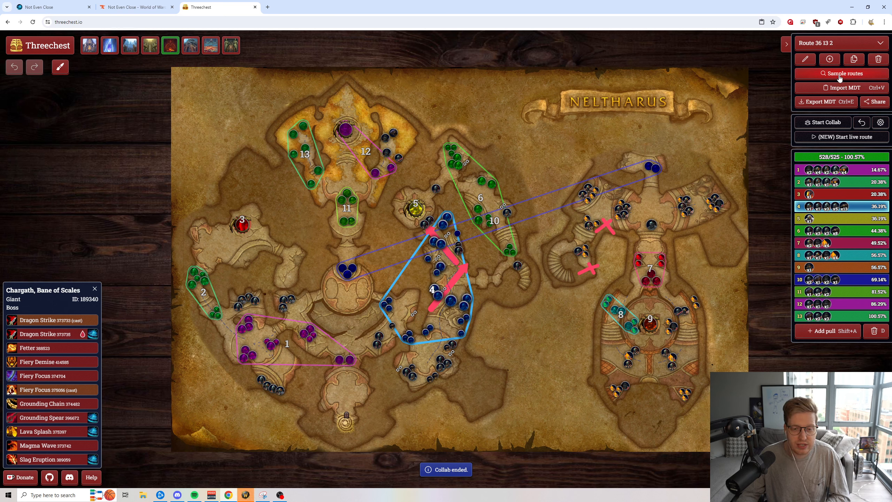
mouse_move(844, 87)
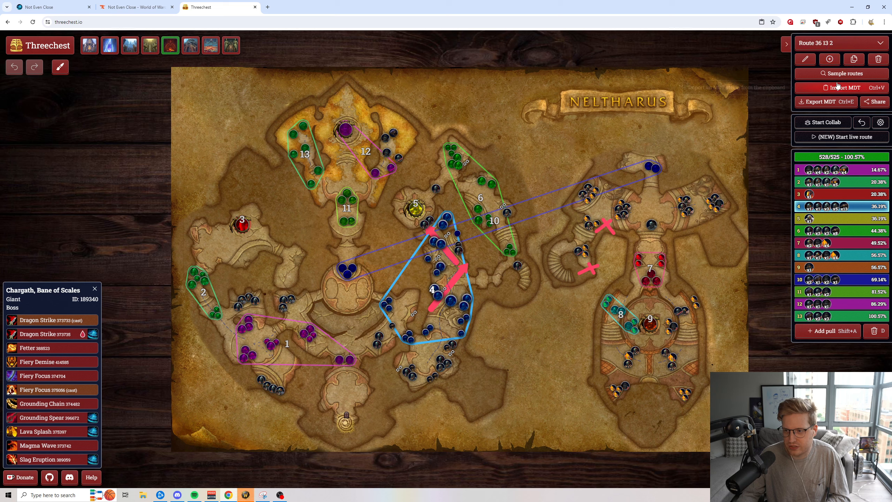
mouse_move(843, 73)
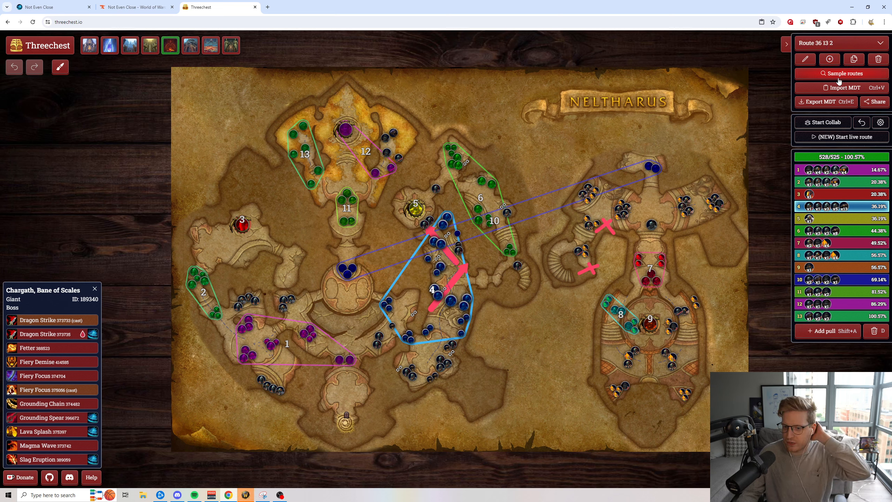
mouse_move(844, 87)
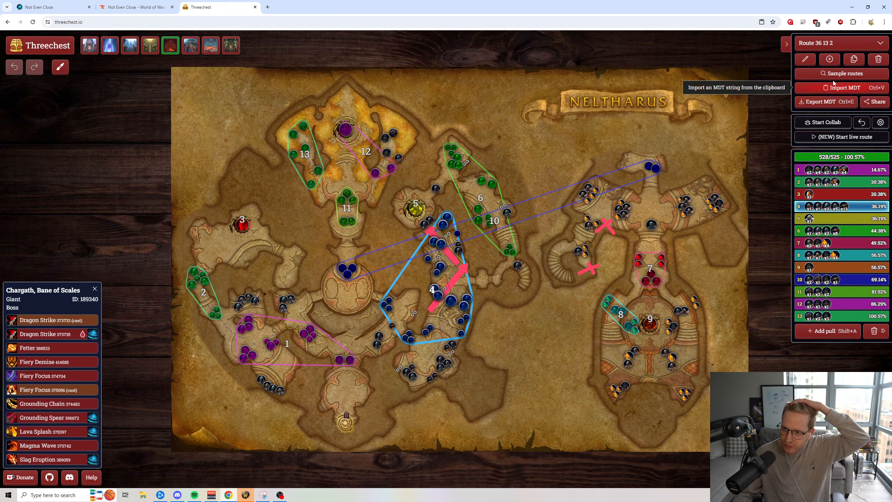
click(844, 73)
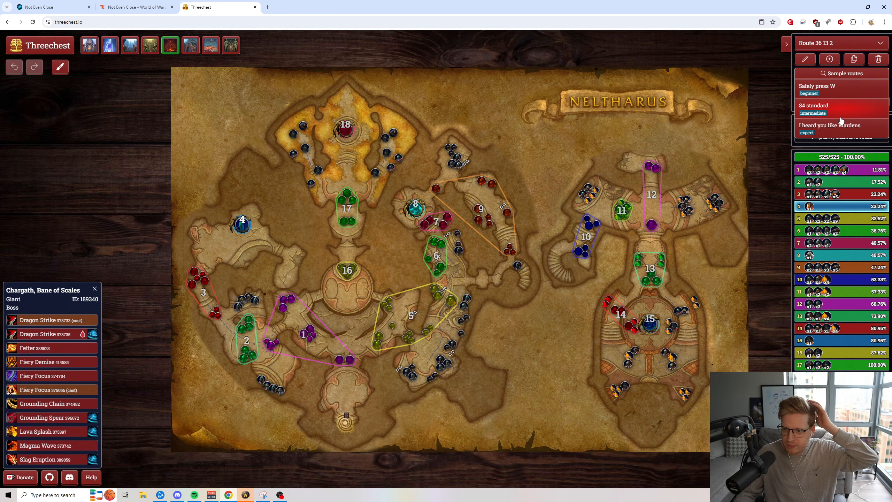
click(817, 89)
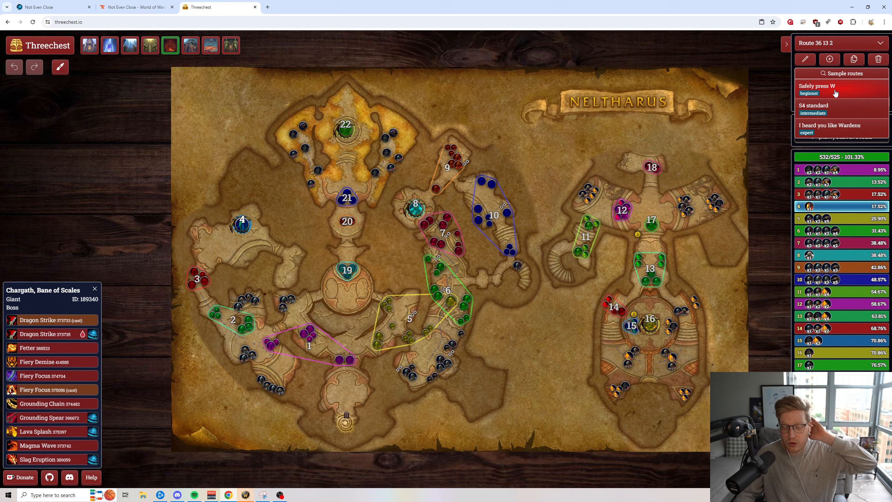
click(840, 106)
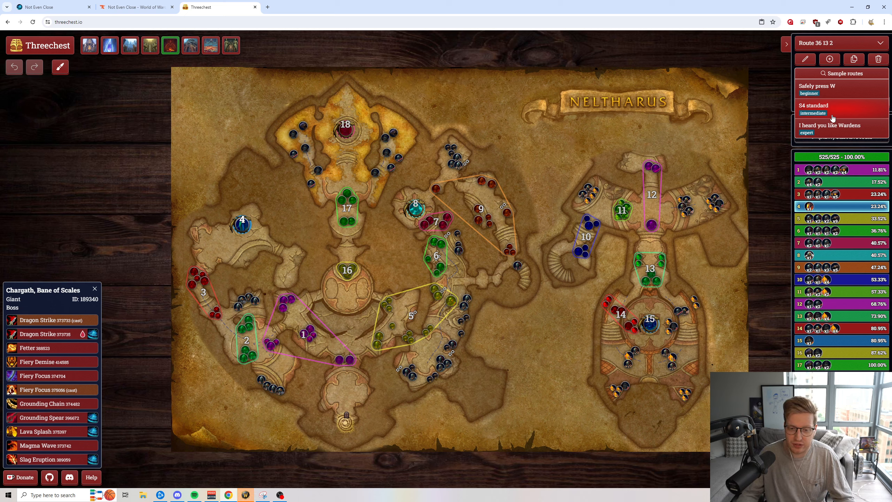
click(817, 86)
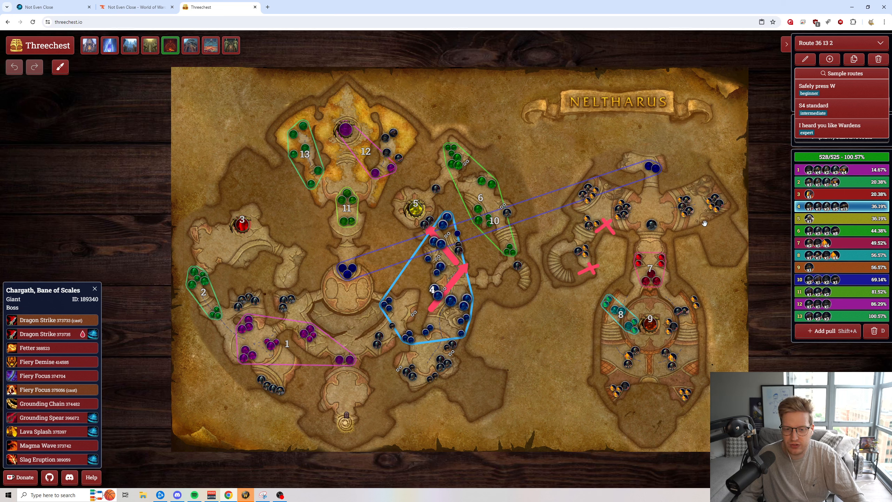
click(840, 44)
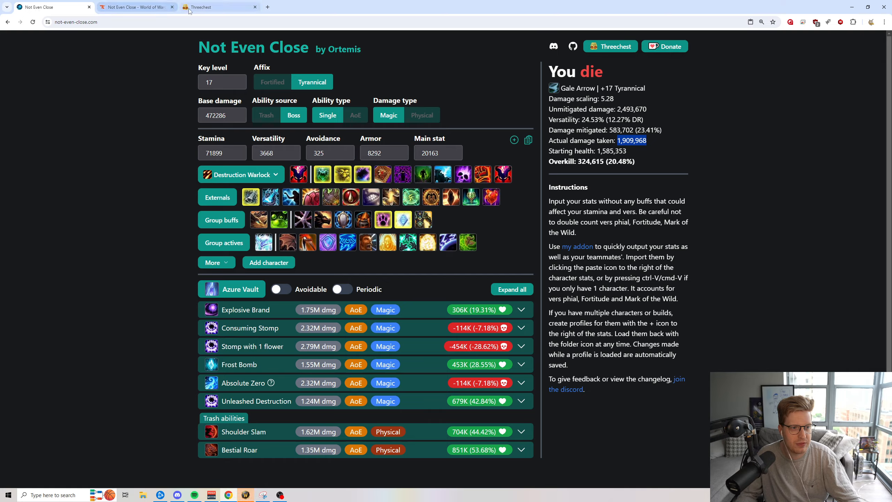
- Revisit the imported Neltharus route, then return to the Not Even Close results
click(220, 7)
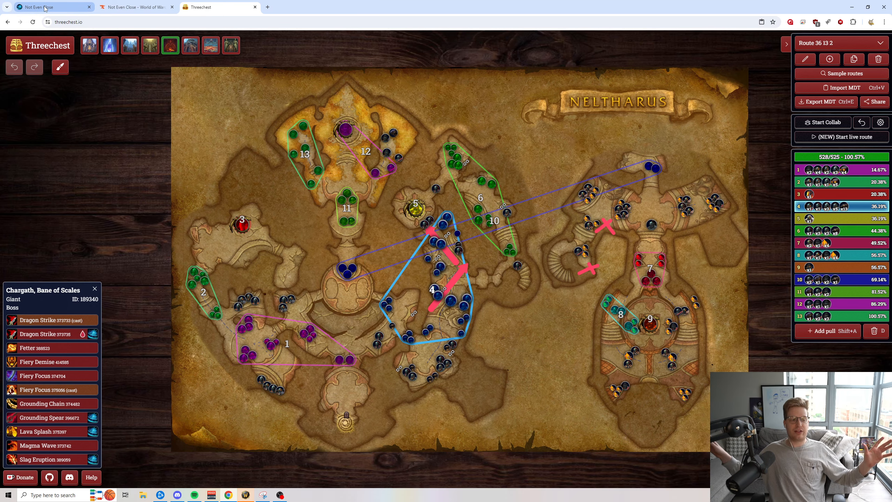
mouse_move(51, 7)
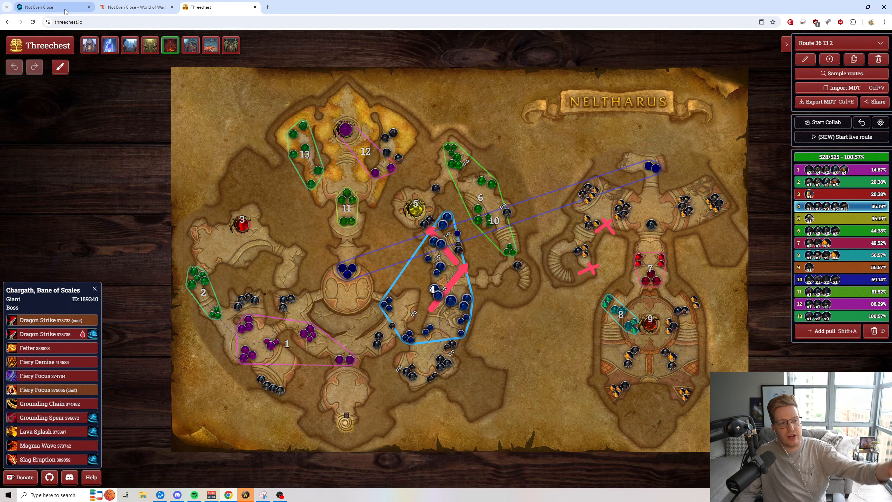
mouse_move(190, 45)
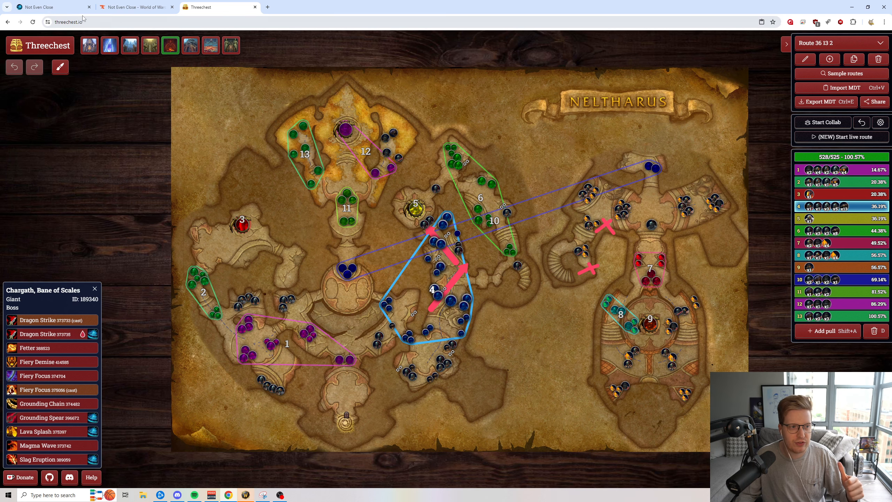
click(54, 7)
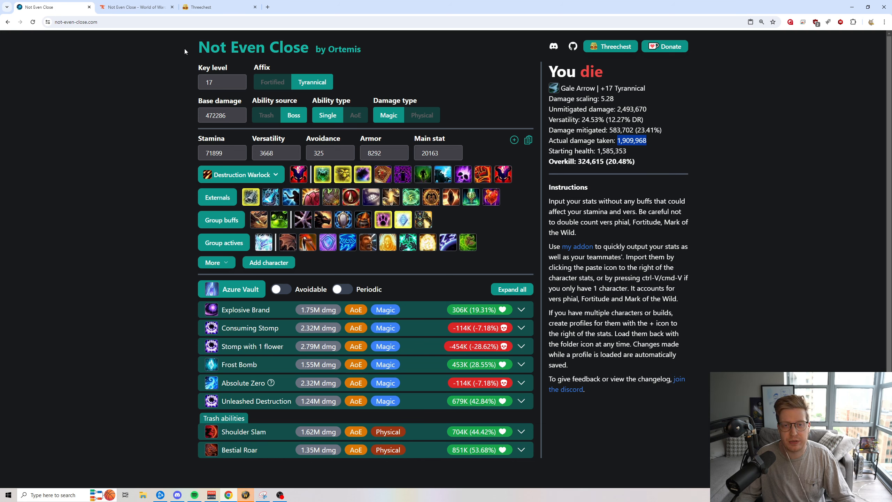
mouse_move(8, 323)
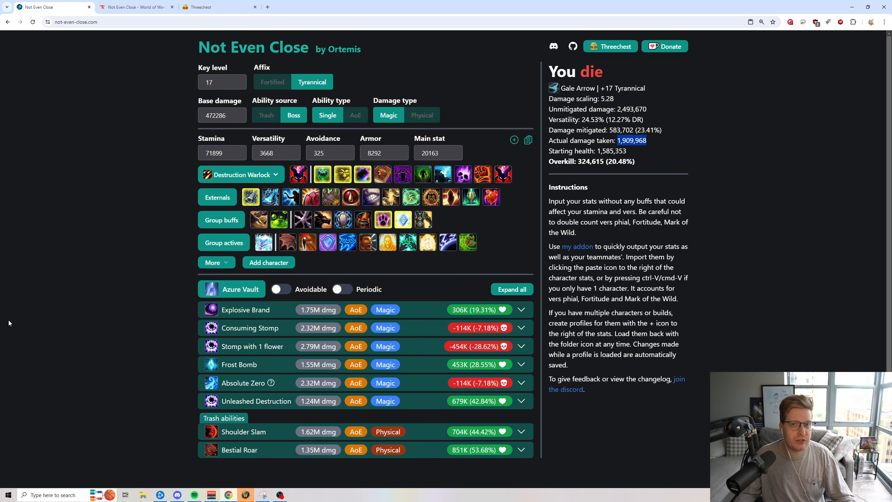